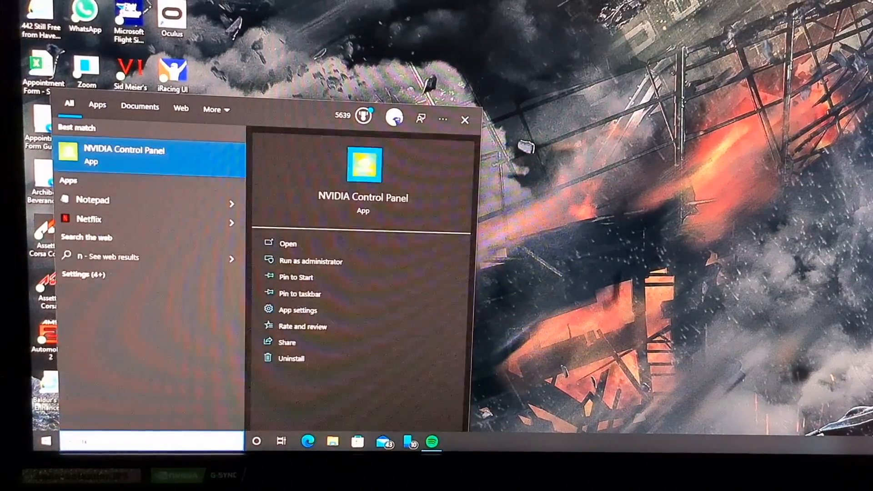
- Search 'vid' in the Start menu and launch NVIDIA Control Panel
{"action": "type", "text": "vid"}
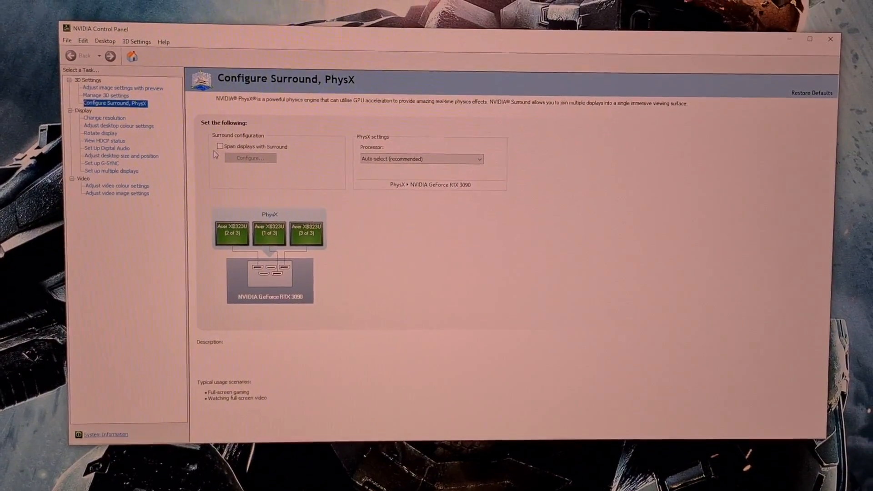
- Tick 'Span displays with Surround' and enter the Surround configuration
{"action": "left_click", "coordinate": [220, 147]}
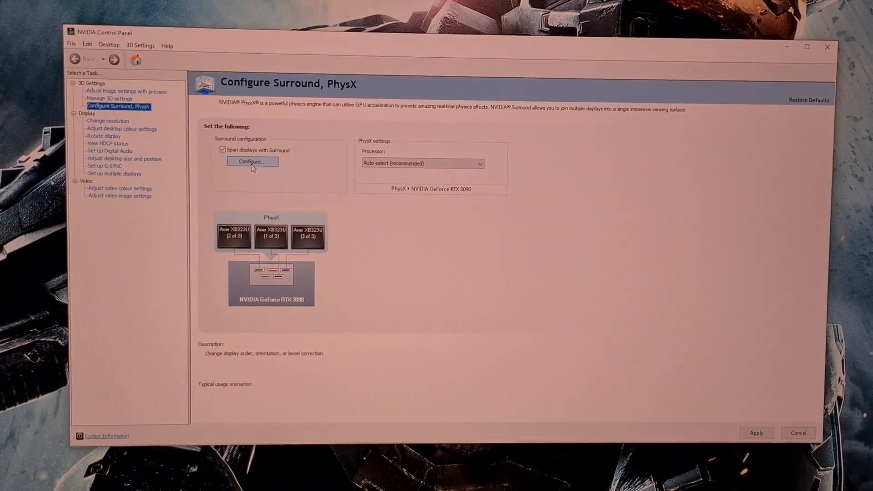
{"action": "left_click", "coordinate": [251, 162]}
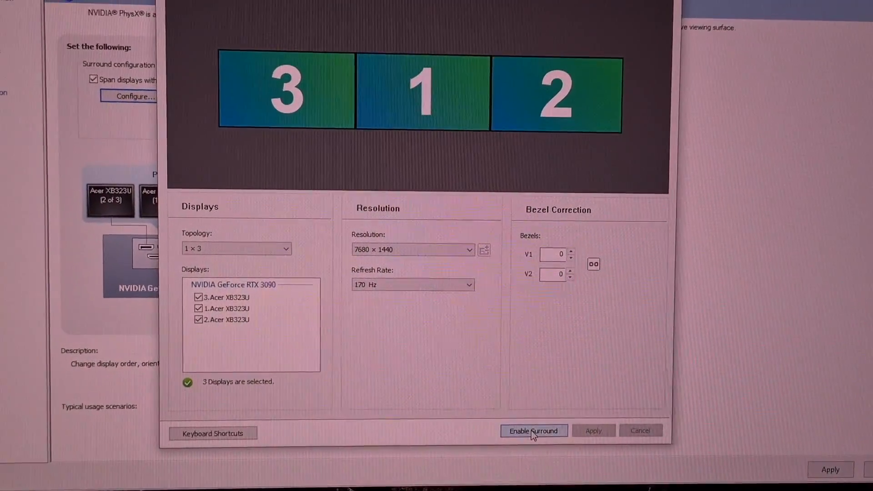
- Enable Surround in a 1×3 topology across the three displays at 7680×1440 and apply
{"action": "left_click", "coordinate": [534, 430]}
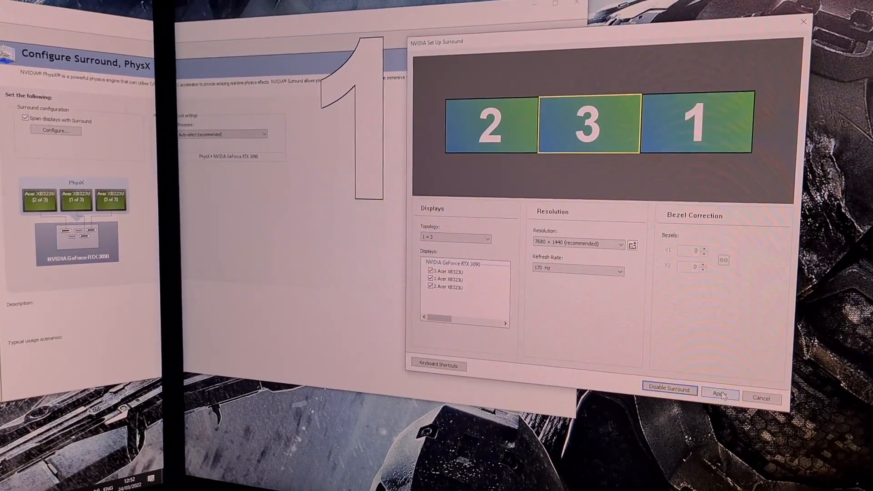
{"action": "left_click", "coordinate": [720, 397]}
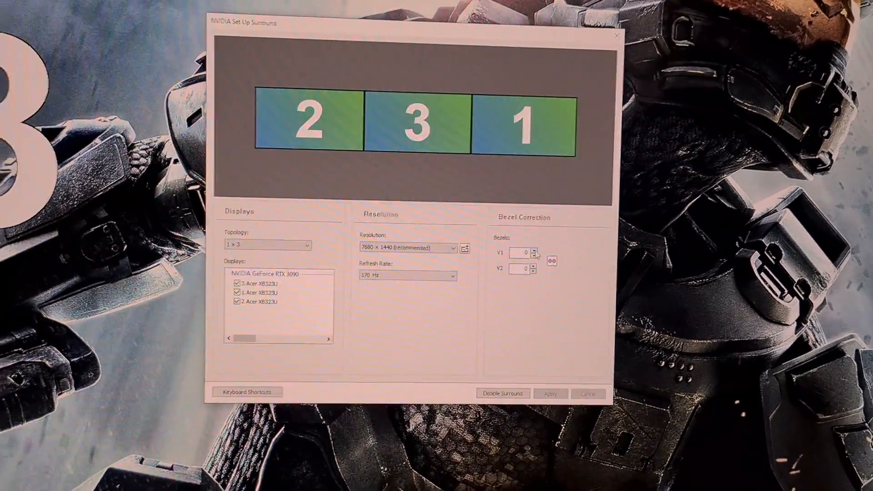
- Raise the bezel correction to 44 for both seams between the monitors
{"action": "left_click", "coordinate": [549, 394]}
{"action": "type", "text": "44"}
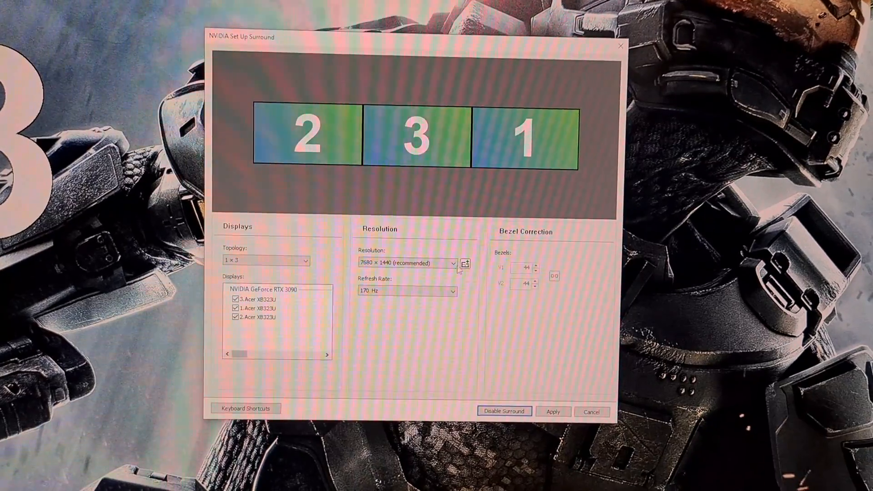
- Choose the bezel-corrected 7768×1440 Surround resolution and apply it
{"action": "left_click", "coordinate": [451, 263]}
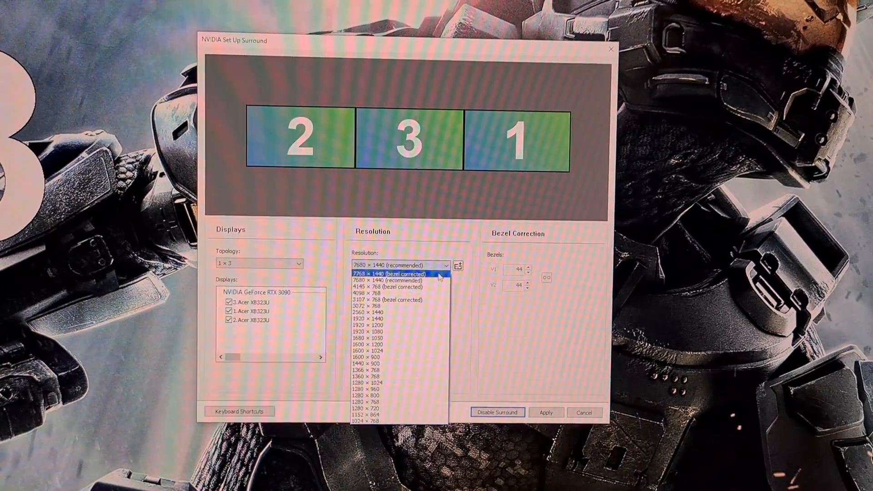
{"action": "left_click", "coordinate": [400, 273]}
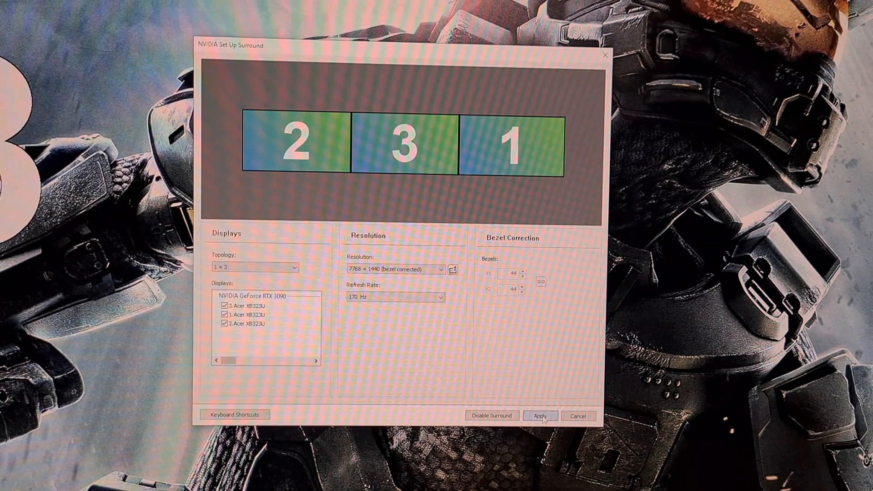
{"action": "left_click", "coordinate": [539, 416]}
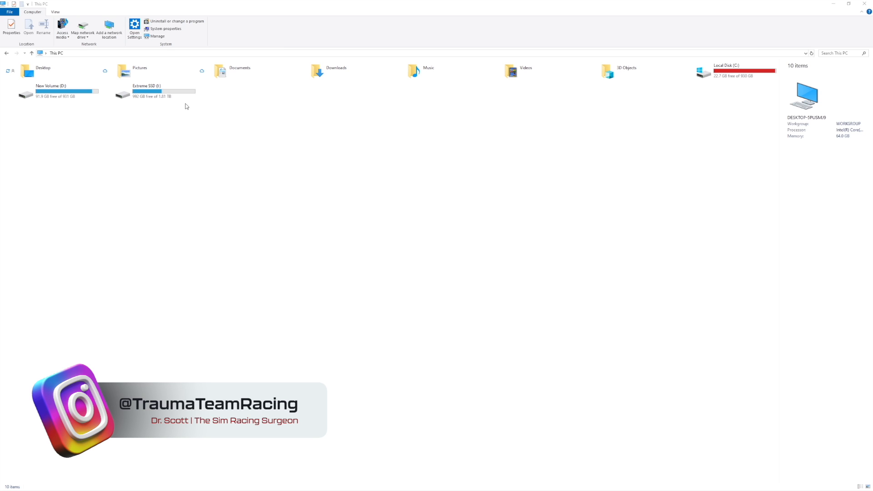
{"action": "mouse_move", "coordinate": [253, 120]}
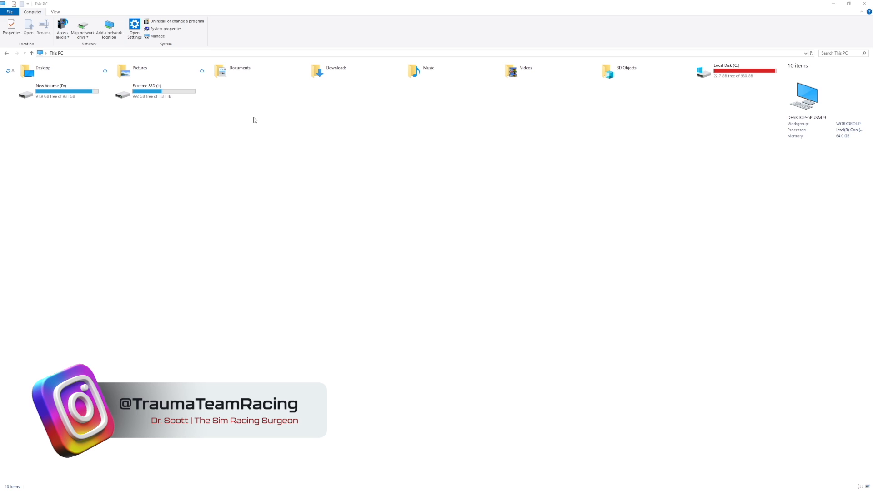
- Navigate Documents > My Games > F1 24 > hardwaresettings and select hardware_settings_config.xml
{"action": "double_click", "coordinate": [240, 67]}
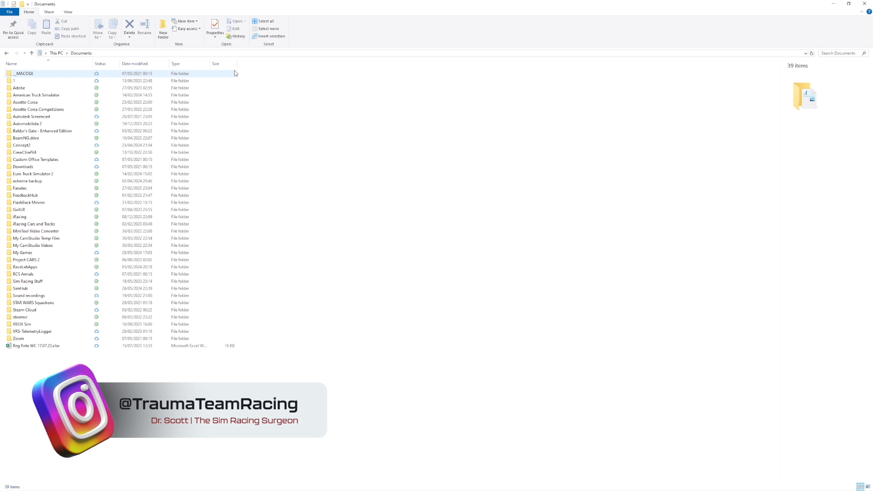
{"action": "left_click", "coordinate": [22, 252]}
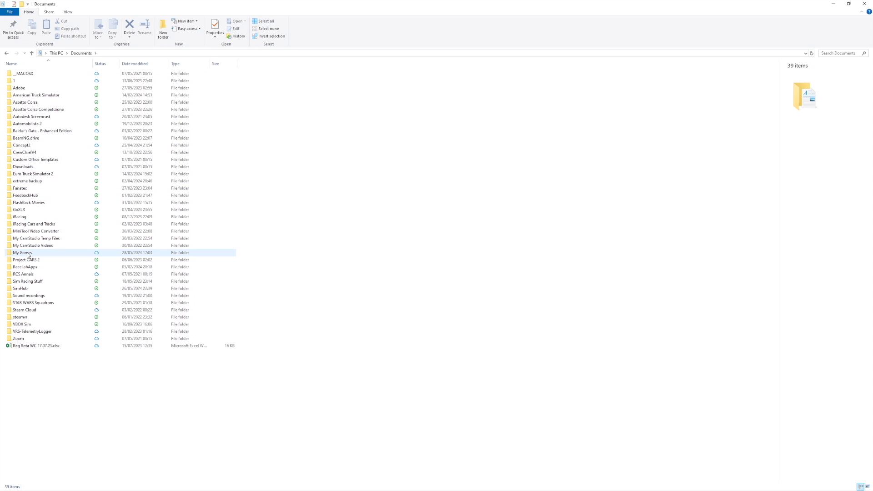
{"action": "double_click", "coordinate": [21, 252]}
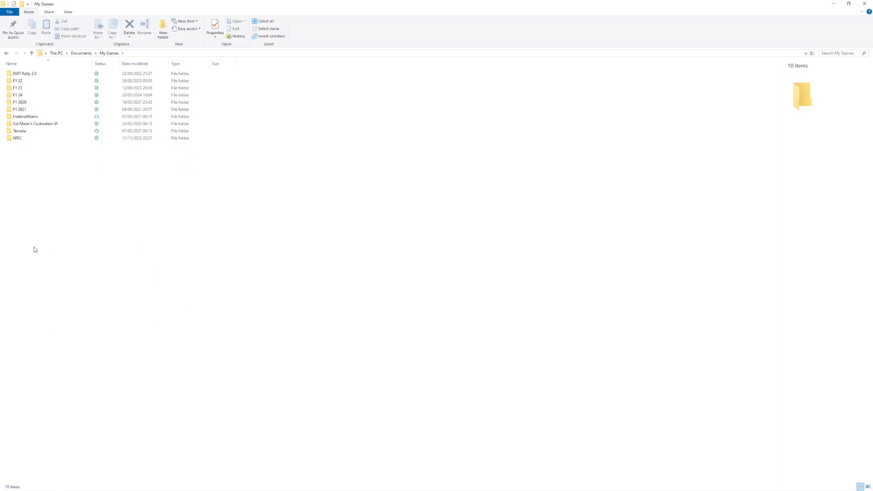
{"action": "left_click", "coordinate": [17, 94]}
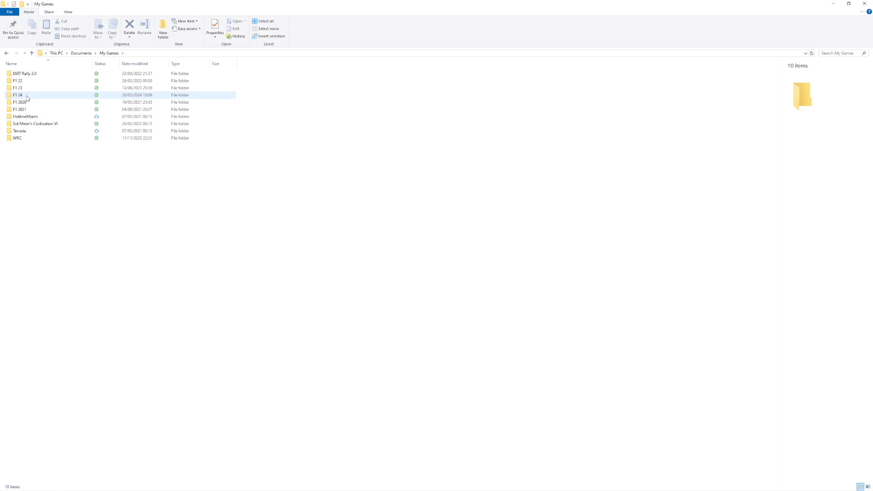
{"action": "double_click", "coordinate": [16, 95]}
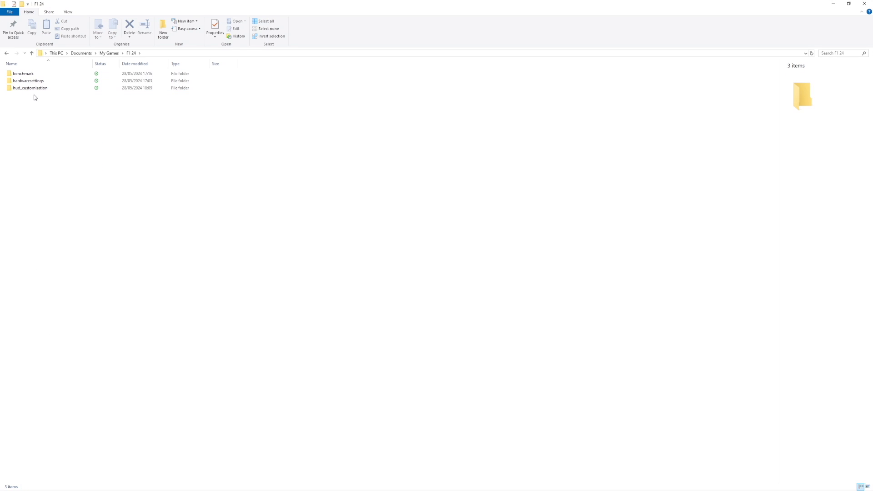
{"action": "double_click", "coordinate": [28, 81]}
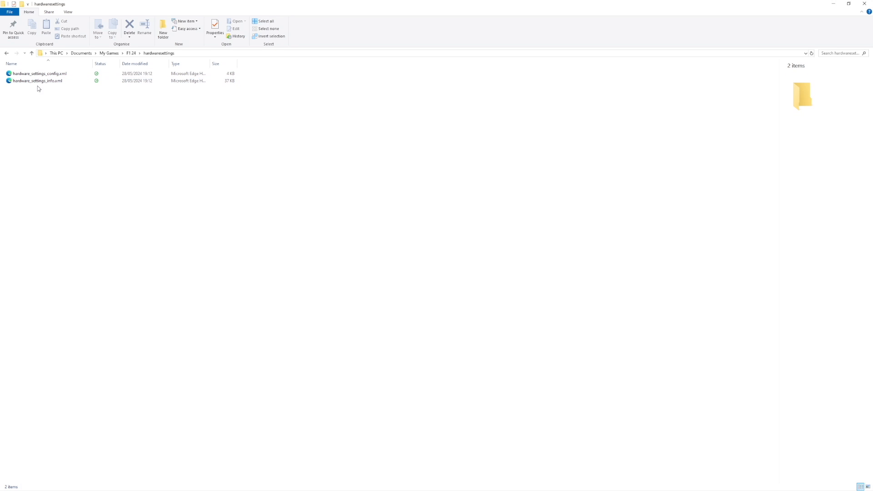
{"action": "left_click", "coordinate": [39, 72]}
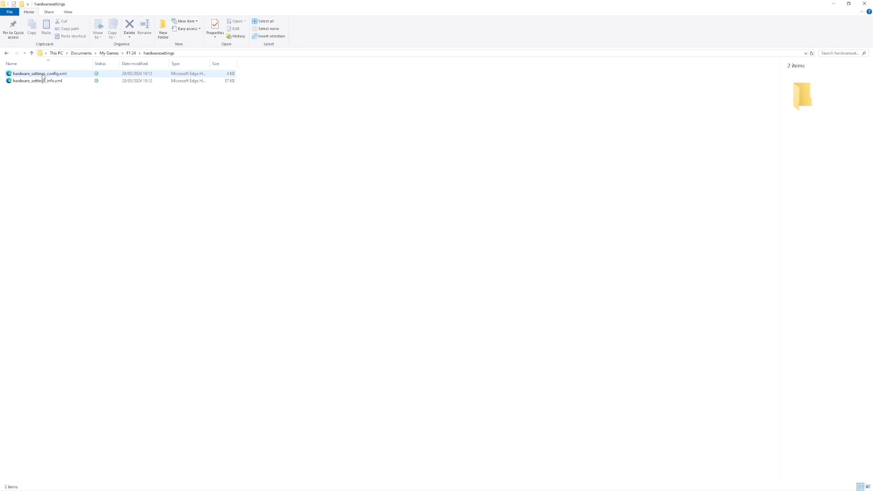
- Edit hardware_settings_config.xml in Notepad to review its resolution line
{"action": "right_click", "coordinate": [39, 73]}
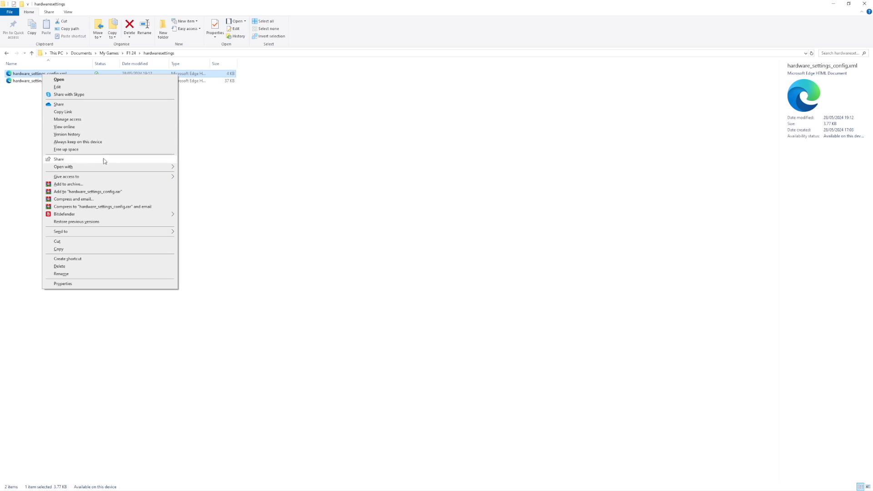
{"action": "left_click", "coordinate": [59, 79]}
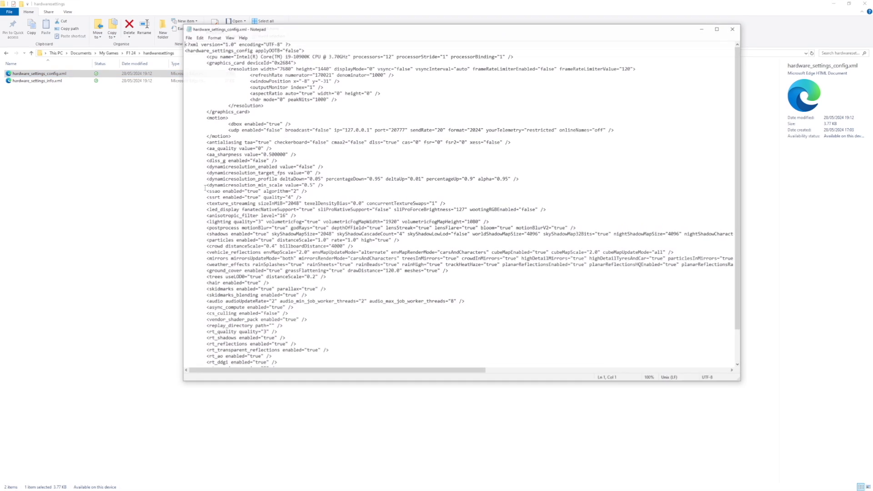
{"action": "left_click", "coordinate": [716, 29]}
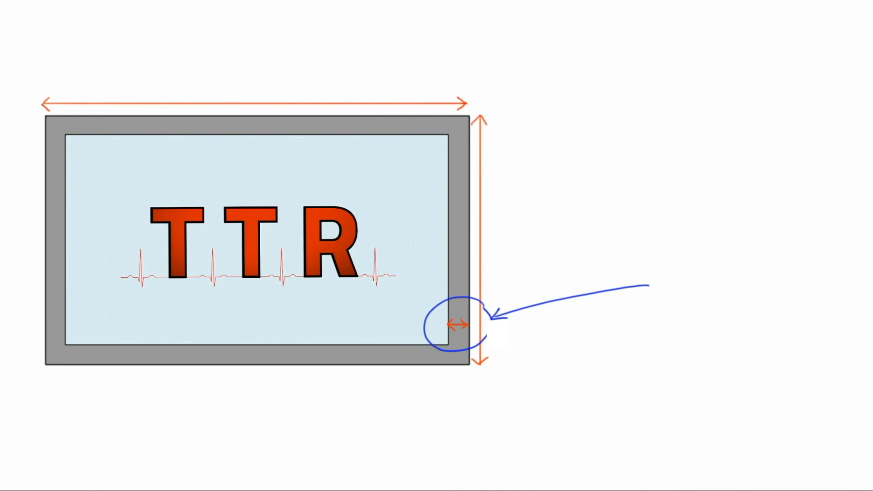
- Mark the bezel width on the diagram as the measurement to take
{"action": "type", "text": "0.7c"}
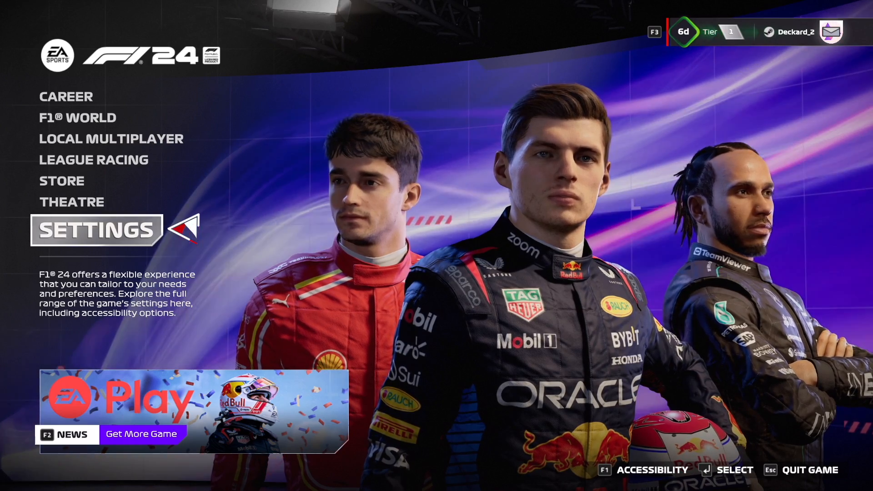
- Enter F1 24's Settings and go to Graphics Settings
{"action": "left_click", "coordinate": [95, 229]}
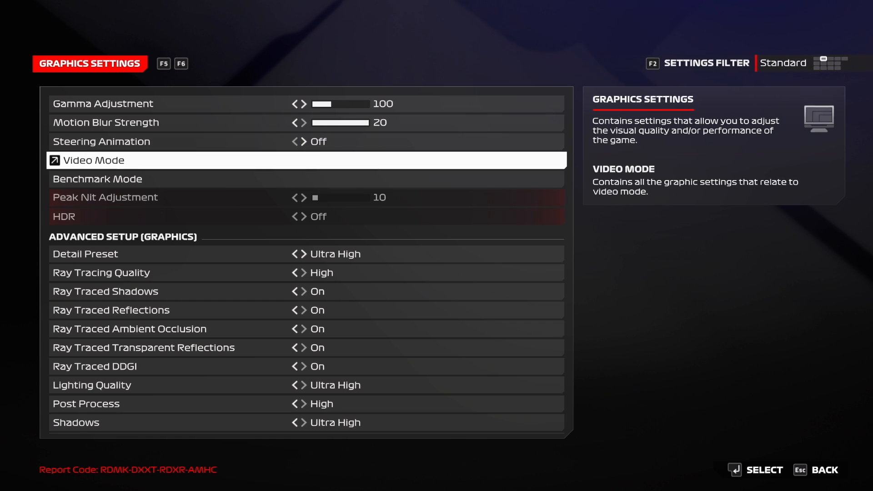
- Check Video Mode shows 7768×1440, then move on to the time trial settings
{"action": "left_click", "coordinate": [109, 161]}
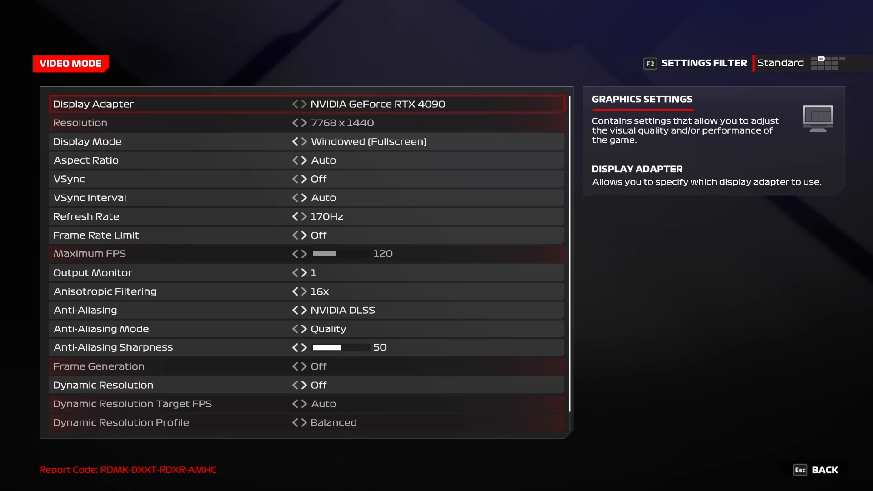
{"action": "key", "text": "down"}
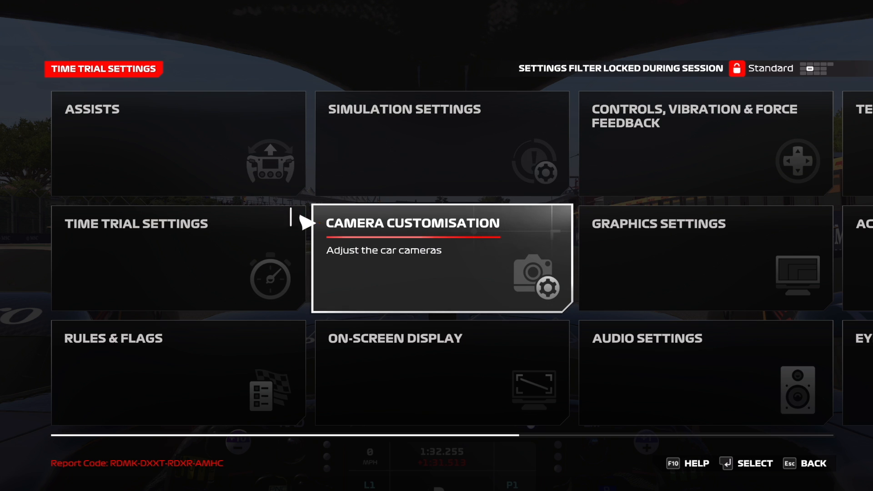
- In Camera Customisation, give the cockpit camera Field of View -20 and Horizontal Offset -7
{"action": "left_click", "coordinate": [441, 258]}
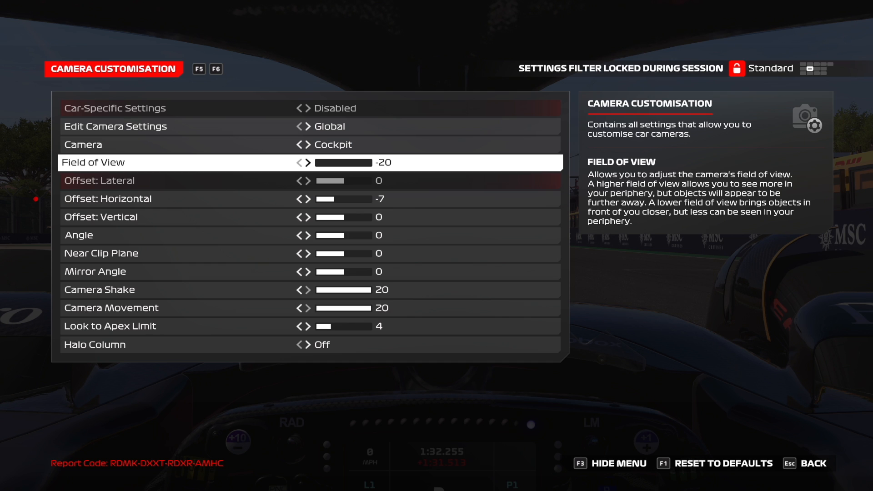
{"action": "key", "text": "down"}
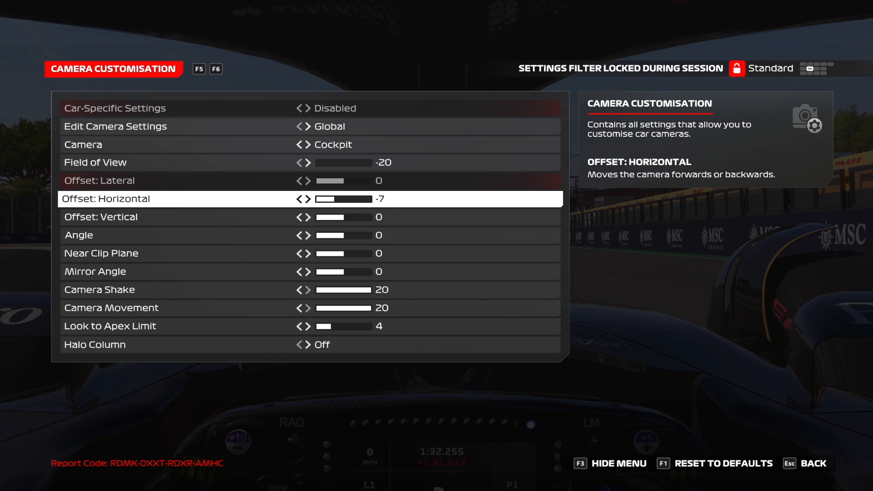
{"action": "key", "text": "down"}
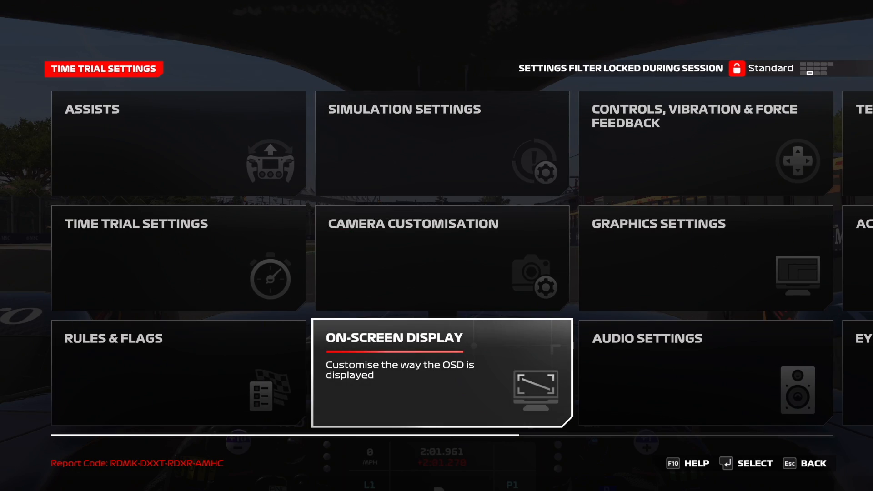
{"action": "left_click", "coordinate": [441, 372]}
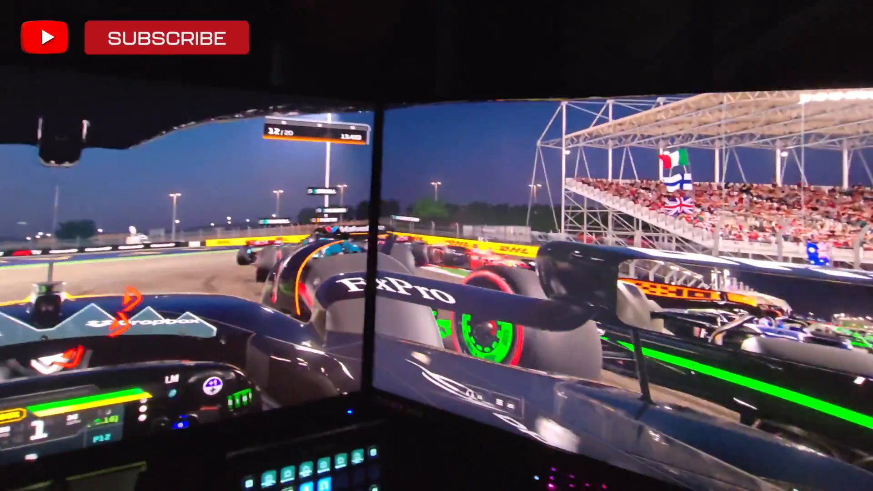
{"action": "left_click", "coordinate": [168, 37]}
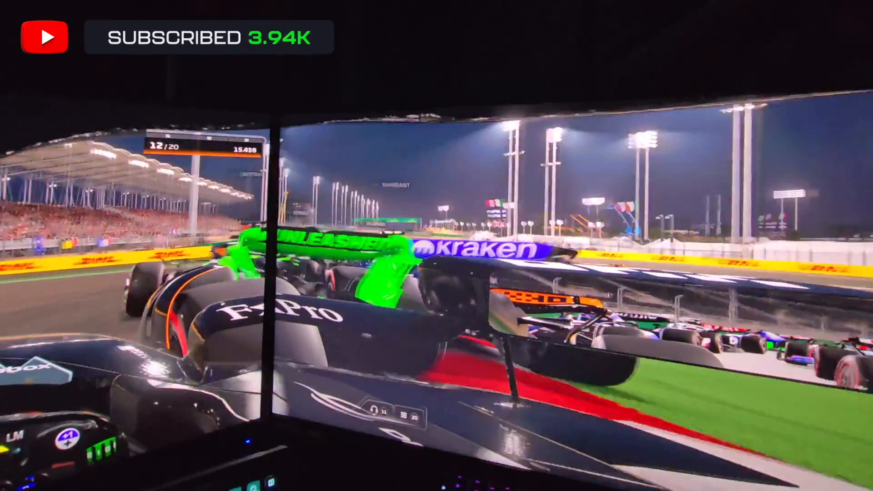